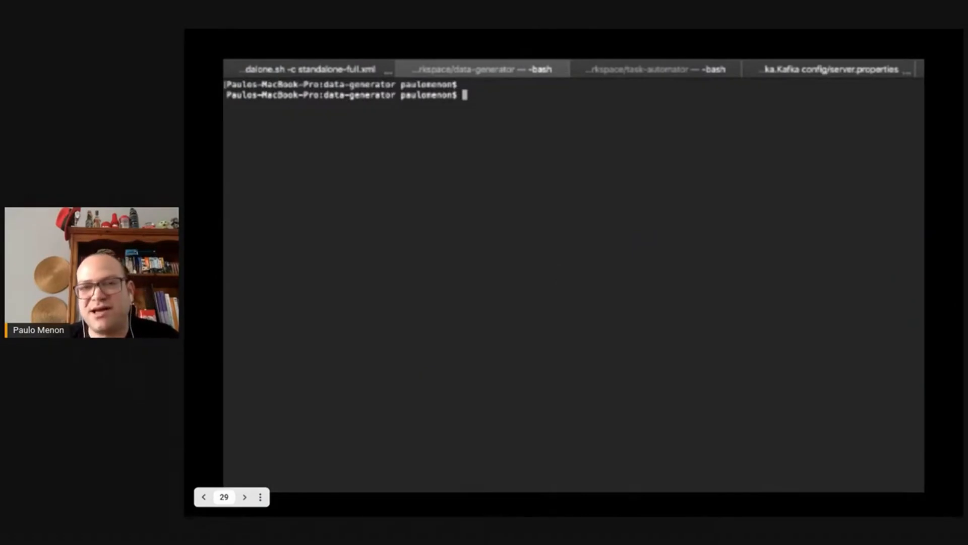
- Clear the terminal and run the data-generator jar with argument 30
{"action": "type", "text": "clear"}
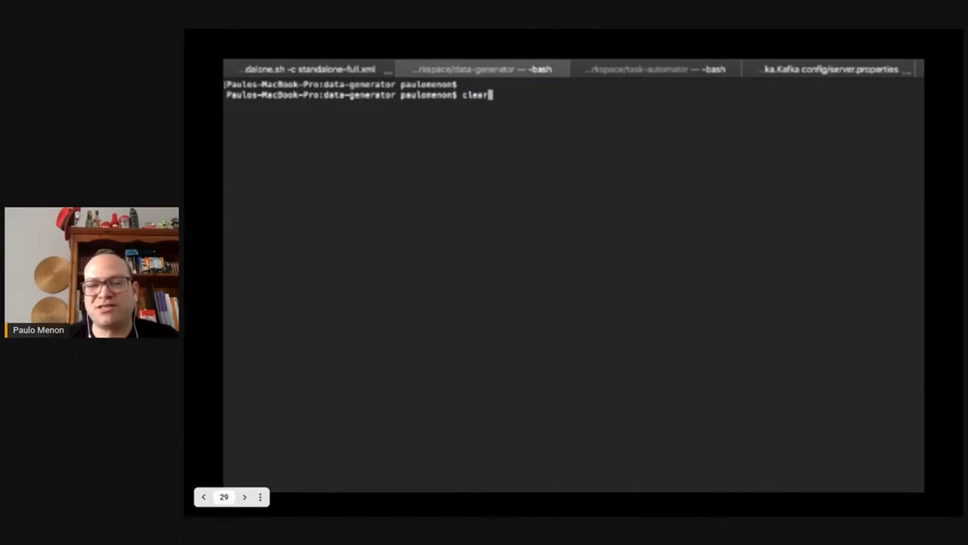
{"action": "type", "text": "java -jar target/data-generator-1.0-SNAPSHOT-jar-with-dependencies.jar 30"}
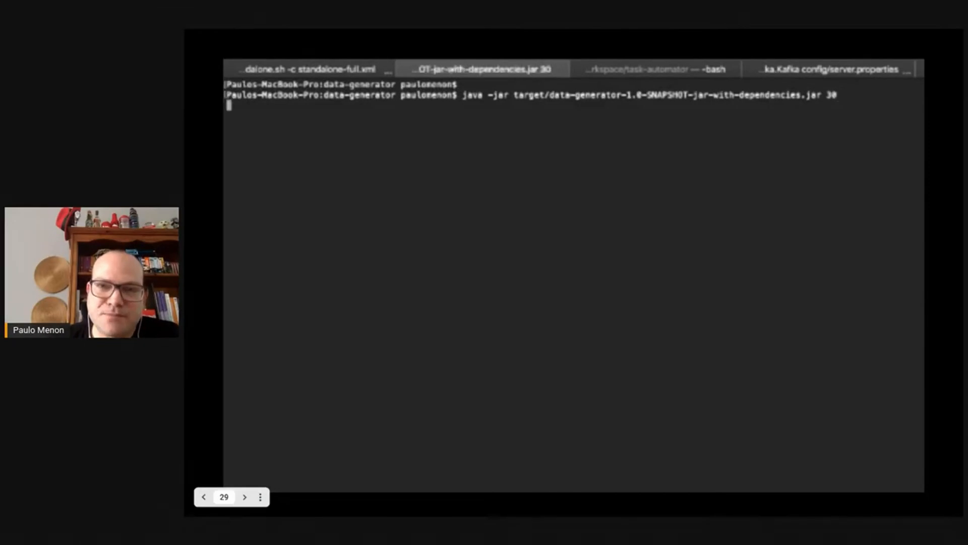
{"action": "key", "text": "Return"}
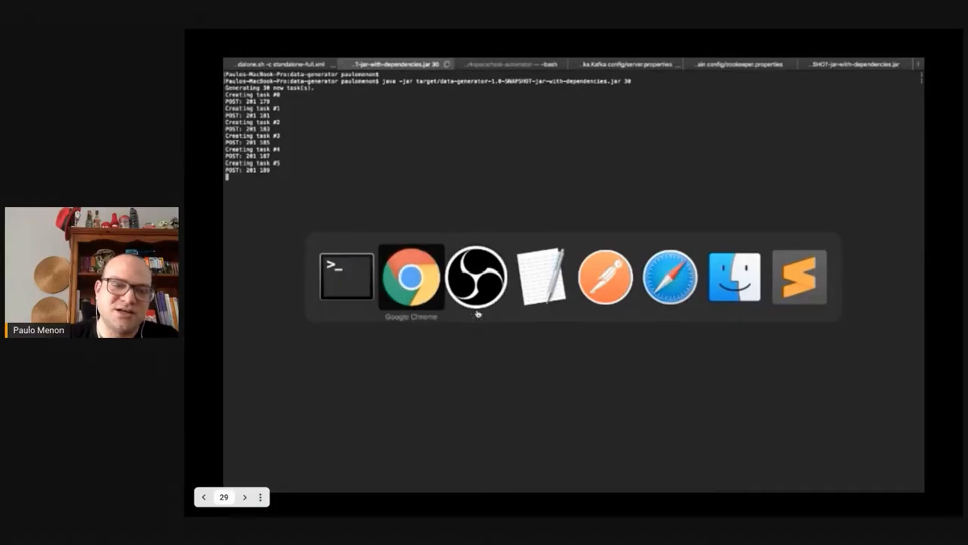
- Switch to Chrome's 'Demo - ClaimFund - Grafana' dashboard tab to view Pending bars
{"action": "left_click", "coordinate": [407, 275]}
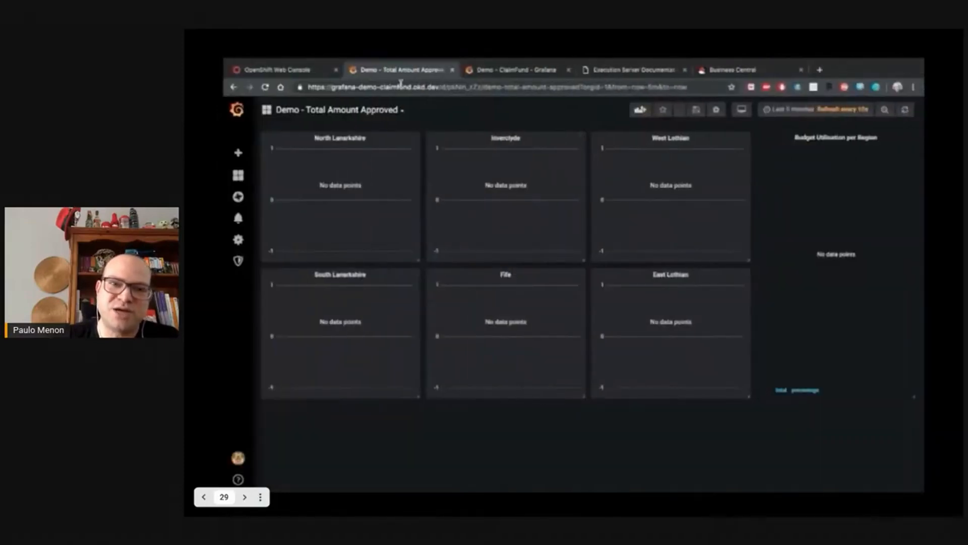
{"action": "left_click", "coordinate": [518, 68]}
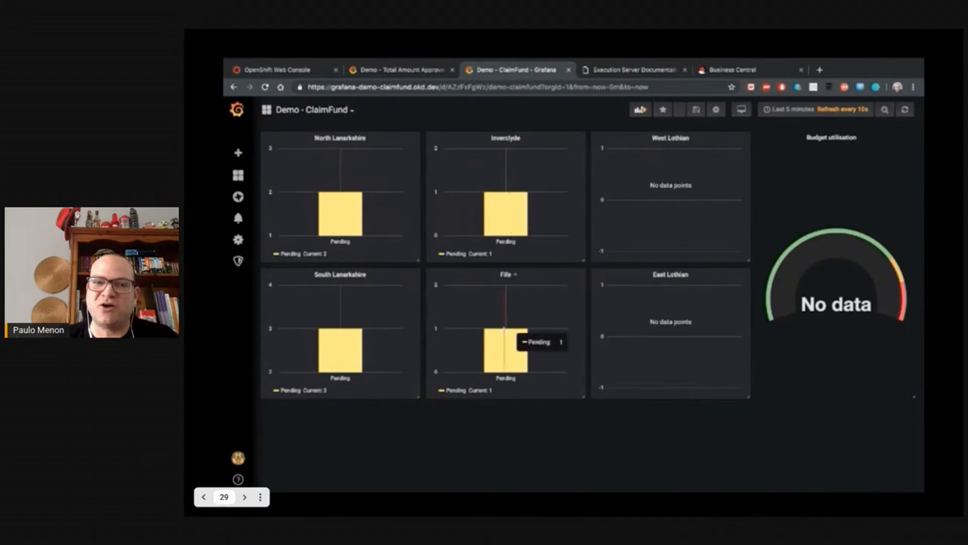
{"action": "mouse_move", "coordinate": [492, 358]}
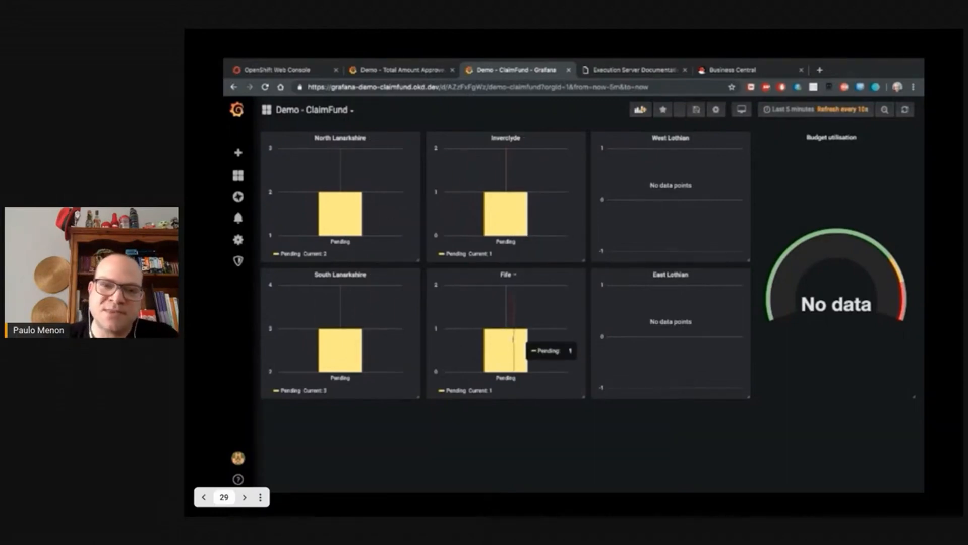
- Review the claimfund-process diagram in Business Central, then return to the Grafana ClaimFund tab
{"action": "left_click", "coordinate": [744, 69]}
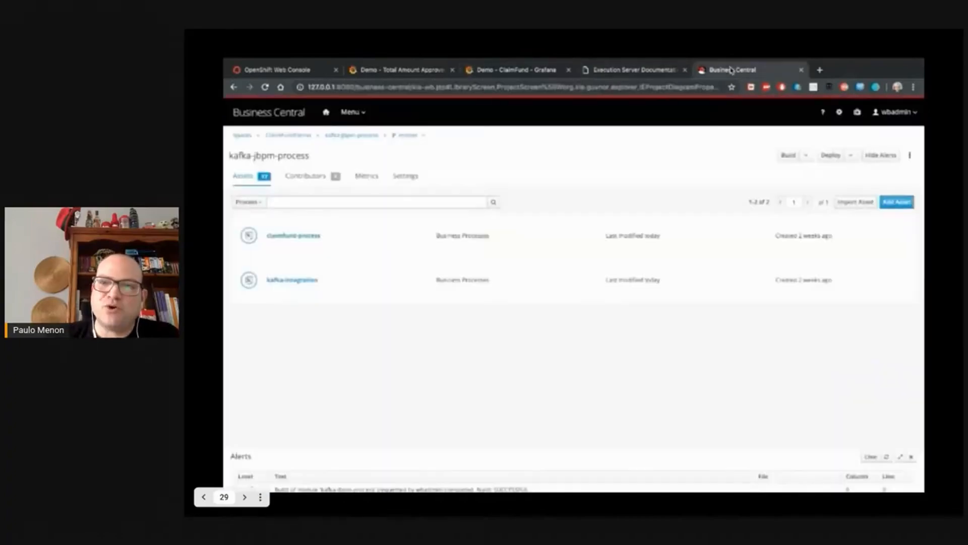
{"action": "left_click", "coordinate": [289, 236]}
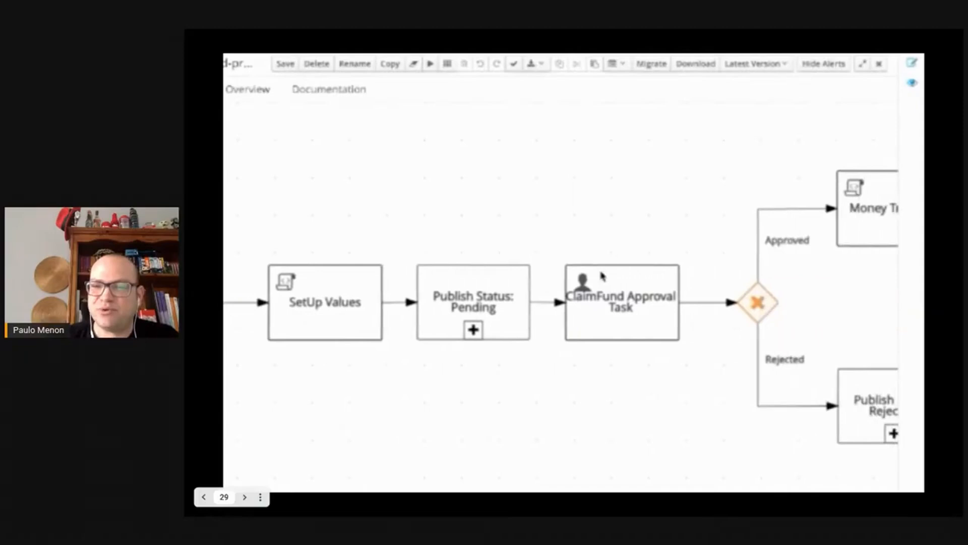
{"action": "mouse_move", "coordinate": [622, 406]}
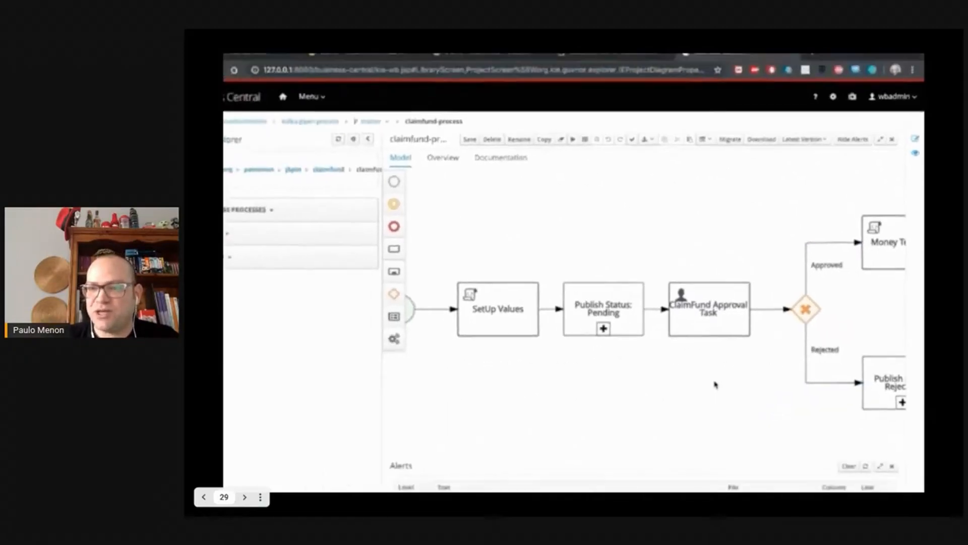
{"action": "left_click", "coordinate": [512, 68]}
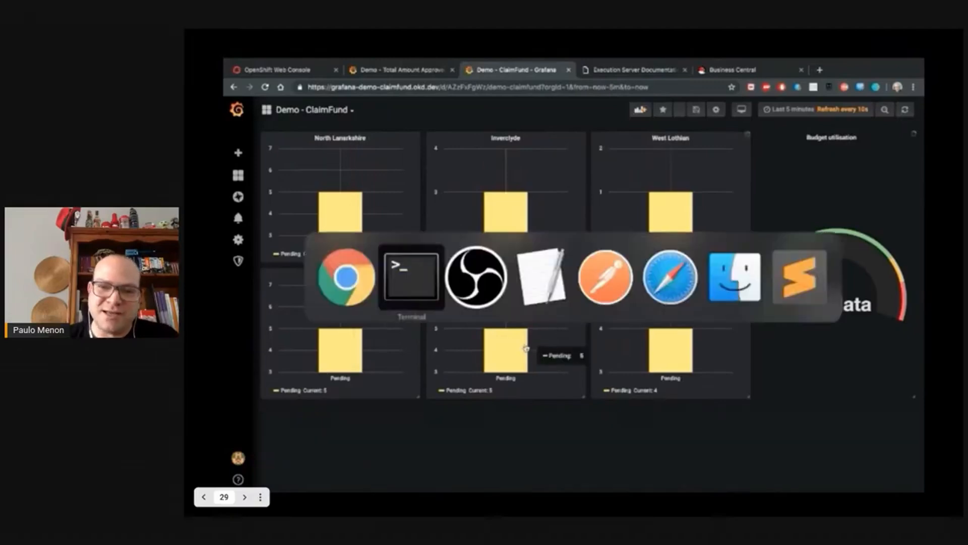
- Run the task-automator-1.0-SNAPSHOT jar from the task-automator terminal tab
{"action": "left_click", "coordinate": [411, 277]}
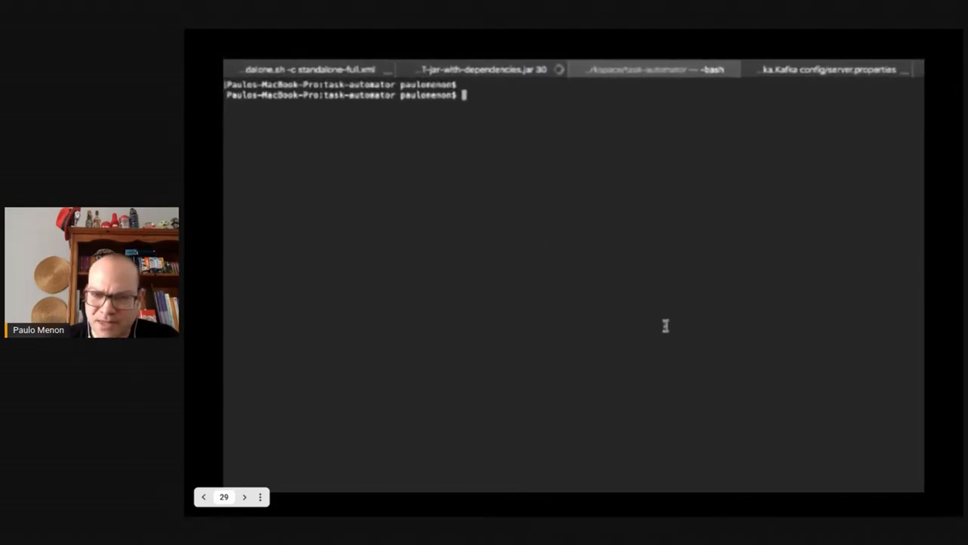
{"action": "type", "text": "java -jar target/task-automator-1.0-SNAPSHOT-jar-with-dependencies.jar"}
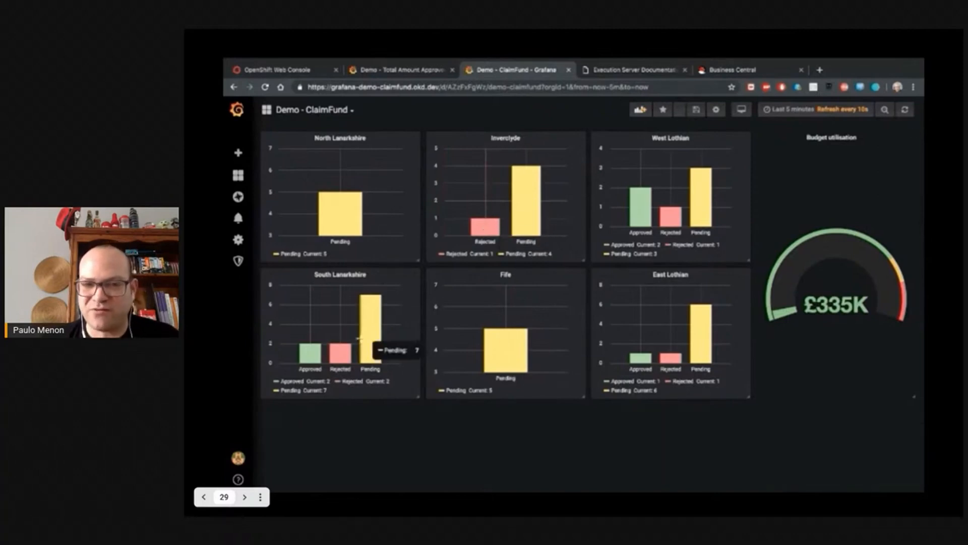
{"action": "mouse_move", "coordinate": [691, 362]}
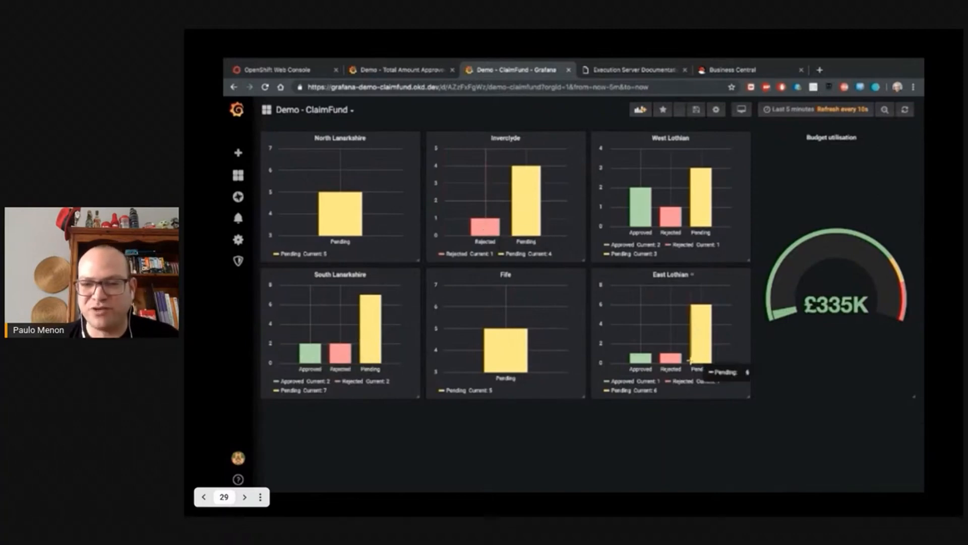
{"action": "mouse_move", "coordinate": [805, 276]}
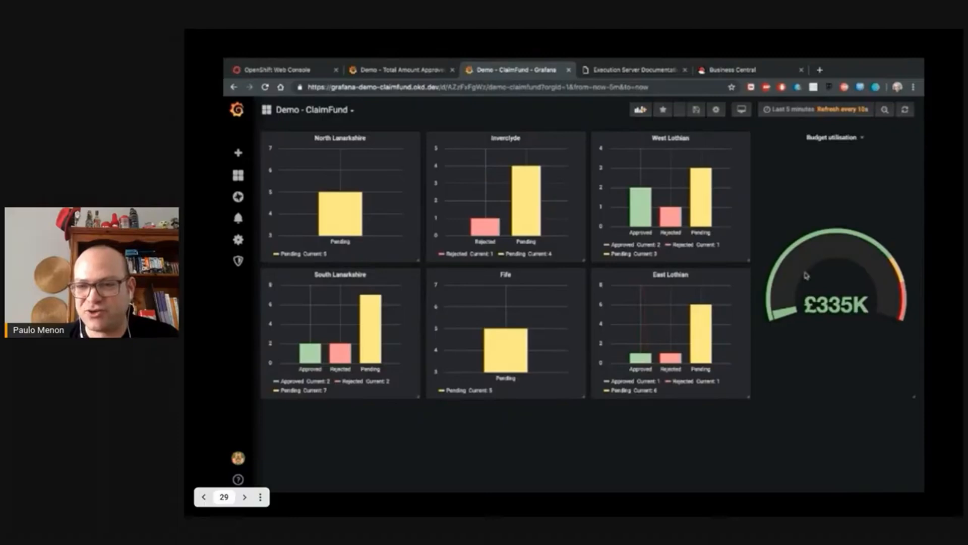